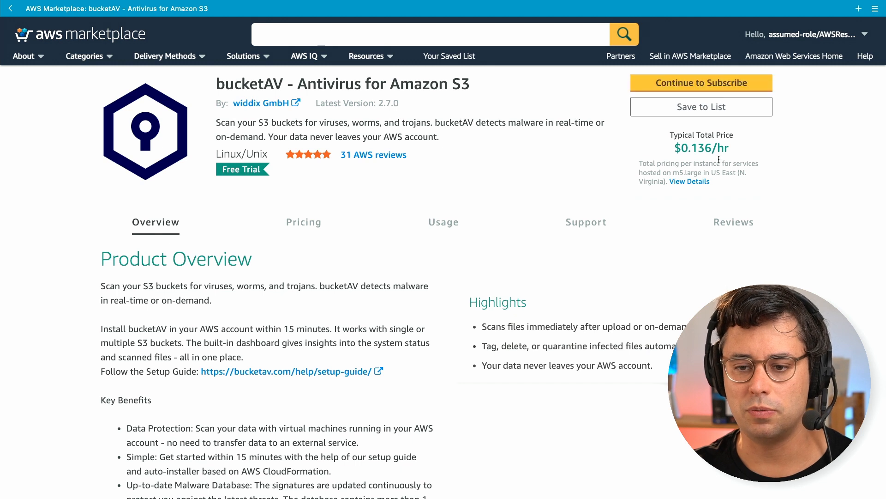
Step: Subscribe to bucketAV on AWS Marketplace, accepting its terms, and continue to configuration
{"action": "left_click", "coordinate": [701, 82]}
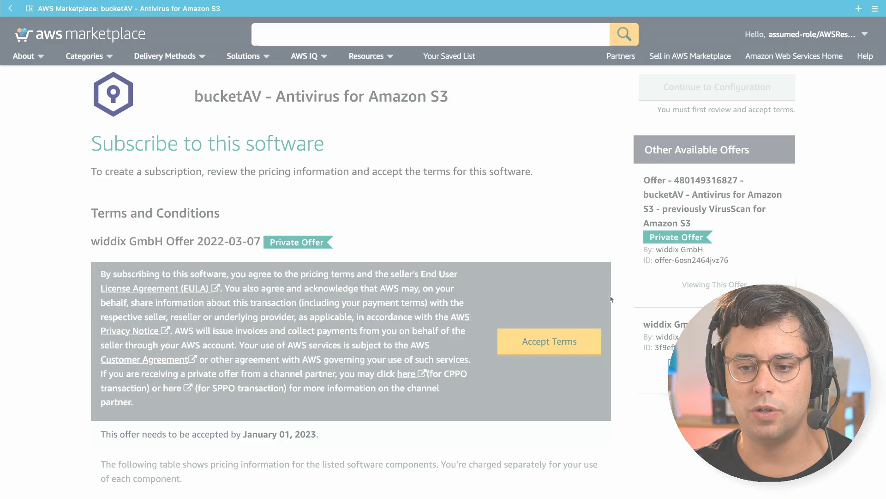
{"action": "left_click", "coordinate": [549, 341]}
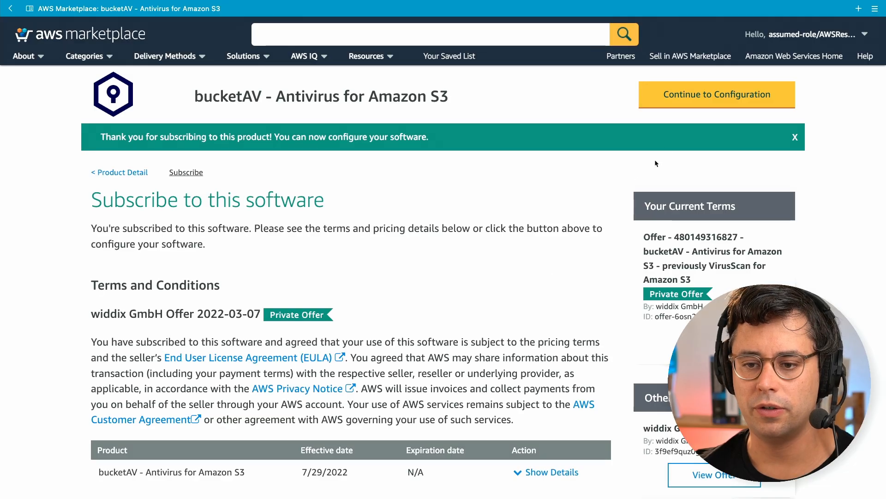
{"action": "left_click", "coordinate": [717, 94]}
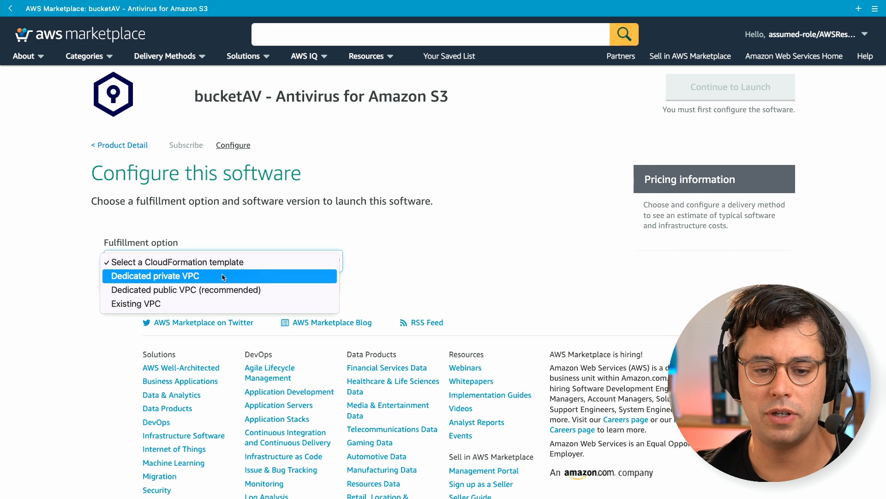
Step: Choose the Dedicated public VPC option and launch bucketAV through CloudFormation
{"action": "left_click", "coordinate": [185, 289]}
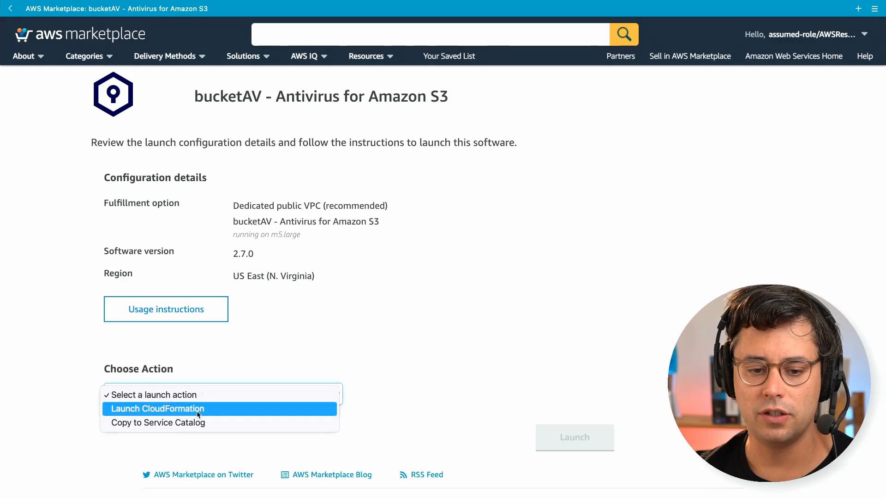
{"action": "left_click", "coordinate": [157, 409]}
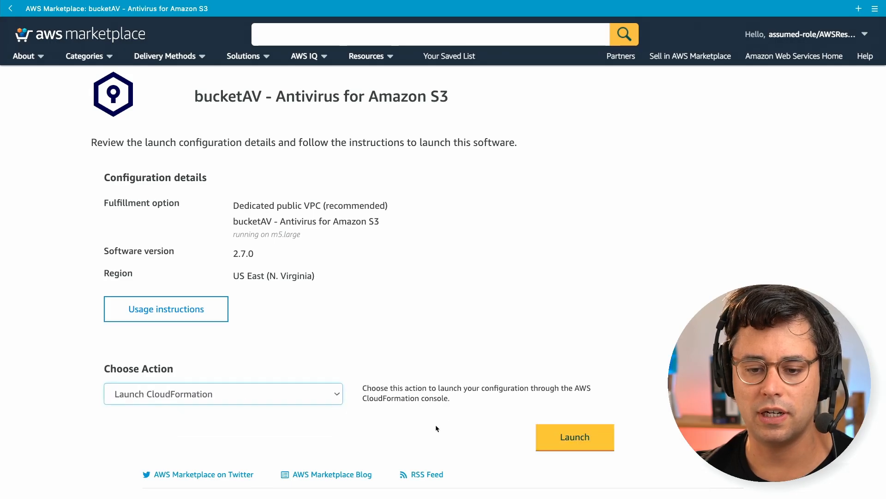
{"action": "left_click", "coordinate": [575, 437]}
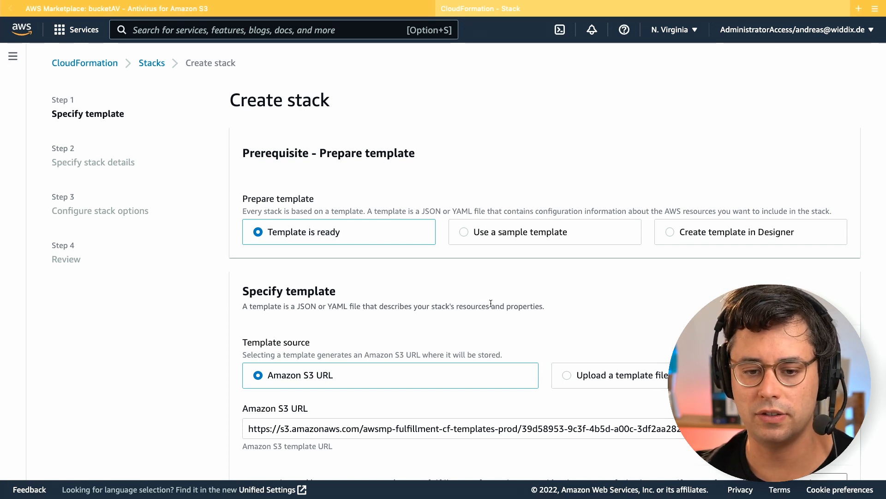
Step: Keep the prefilled S3 template URL and name the new stack 'bucketav', reviewing its scan parameters
{"action": "scroll", "scroll_direction": "down", "scroll_amount": 3}
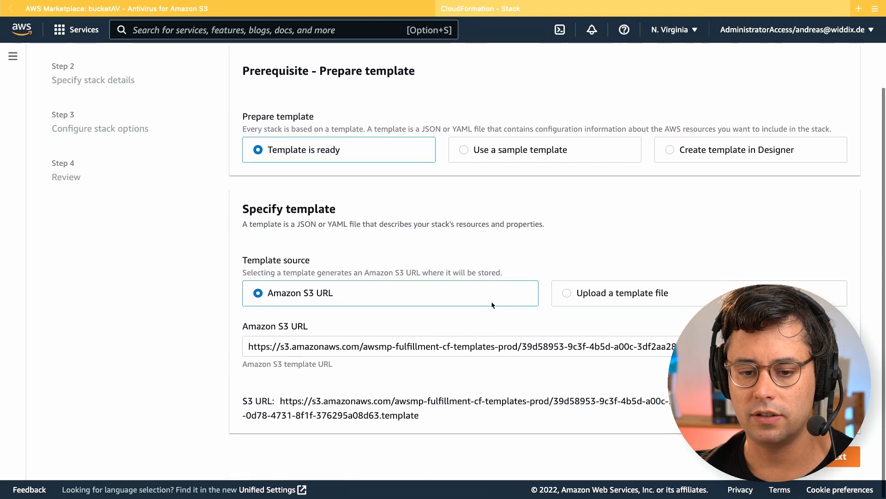
{"action": "left_click", "coordinate": [842, 455]}
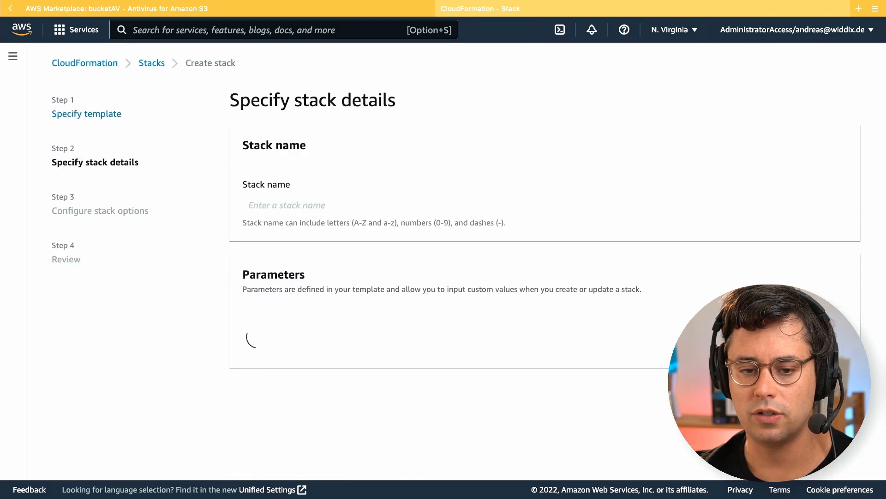
{"action": "left_click", "coordinate": [492, 205]}
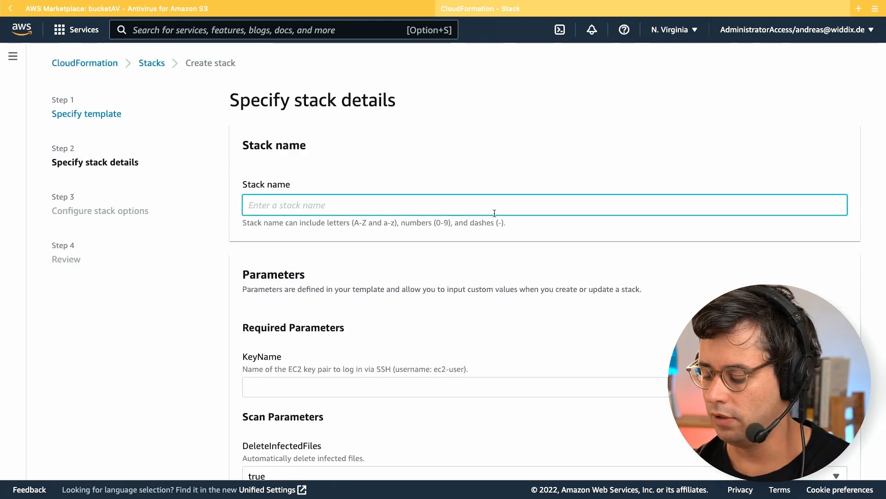
{"action": "type", "text": "bucketav"}
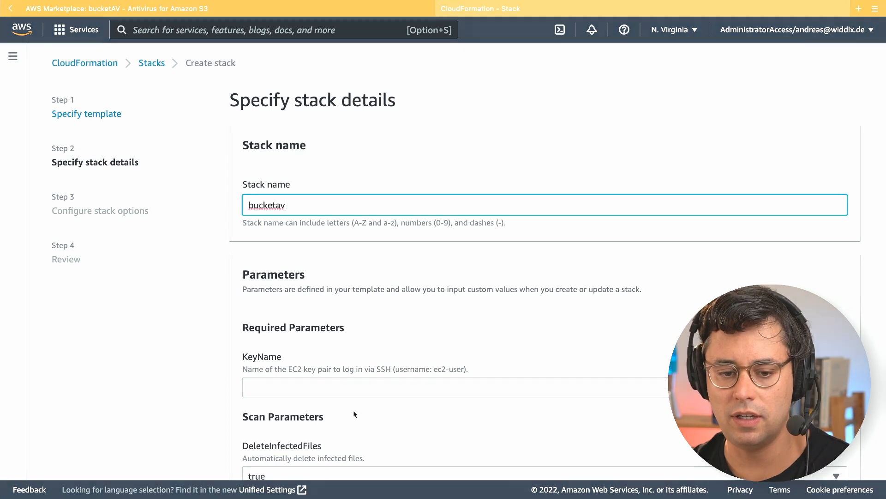
{"action": "scroll", "scroll_direction": "down", "scroll_amount": 3}
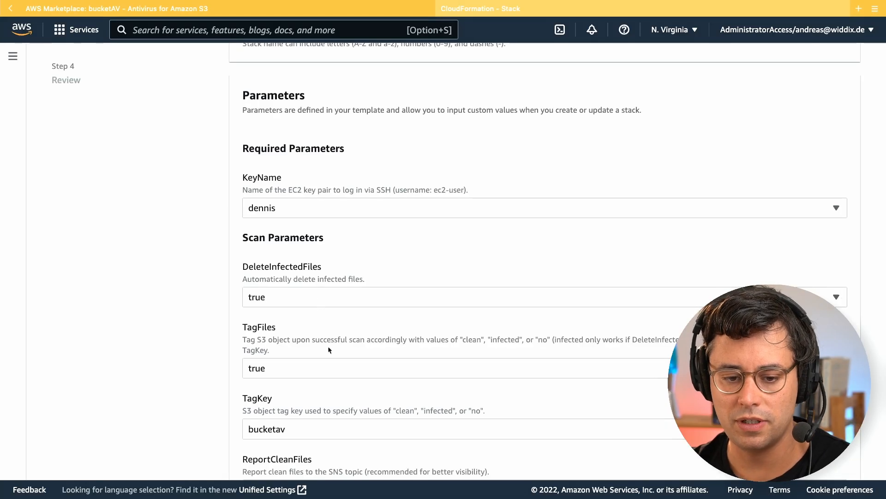
{"action": "scroll", "scroll_direction": "down", "scroll_amount": 3}
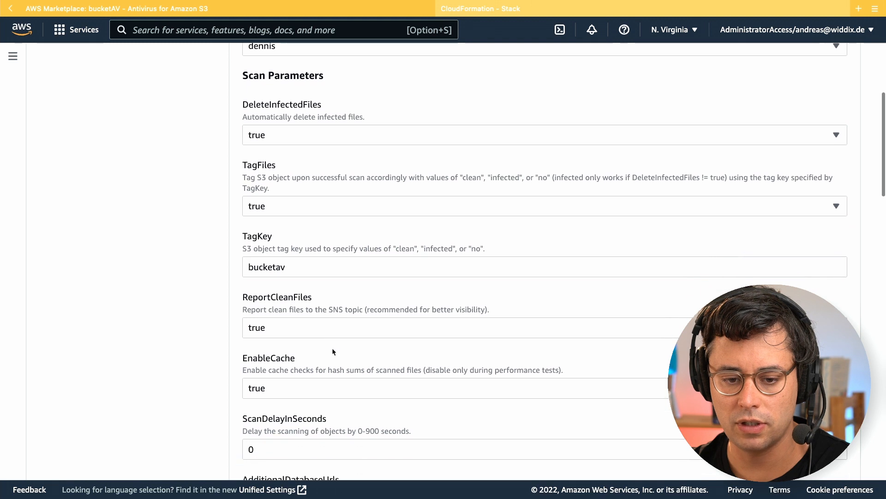
{"action": "scroll", "scroll_direction": "down", "scroll_amount": 3}
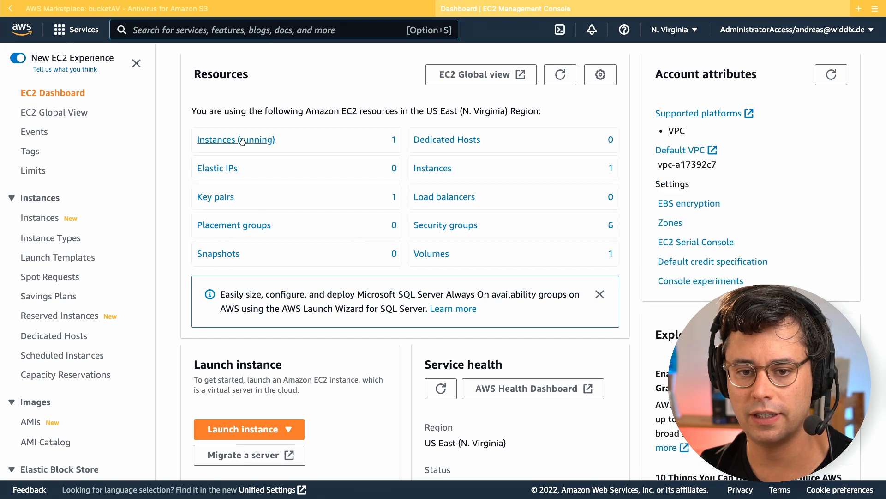
Step: View the running bucketav m5a.large instance and its details in the EC2 instances list
{"action": "left_click", "coordinate": [235, 139]}
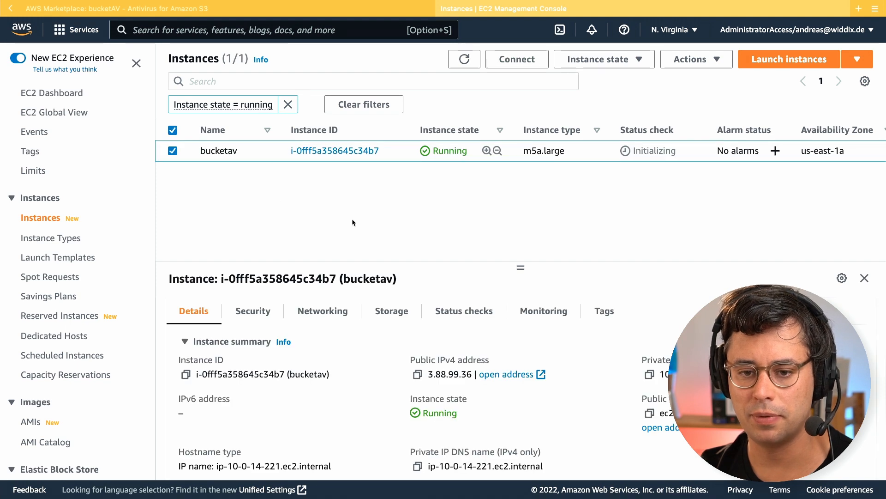
{"action": "mouse_move", "coordinate": [407, 440]}
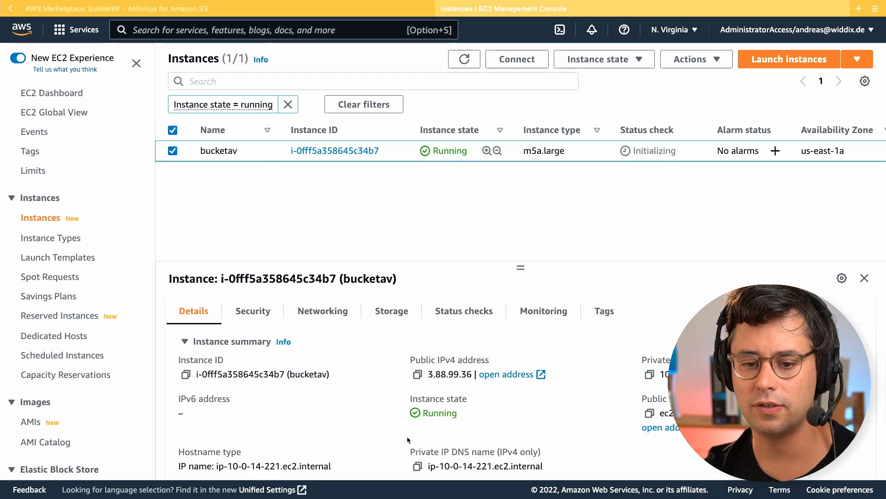
{"action": "mouse_move", "coordinate": [494, 266]}
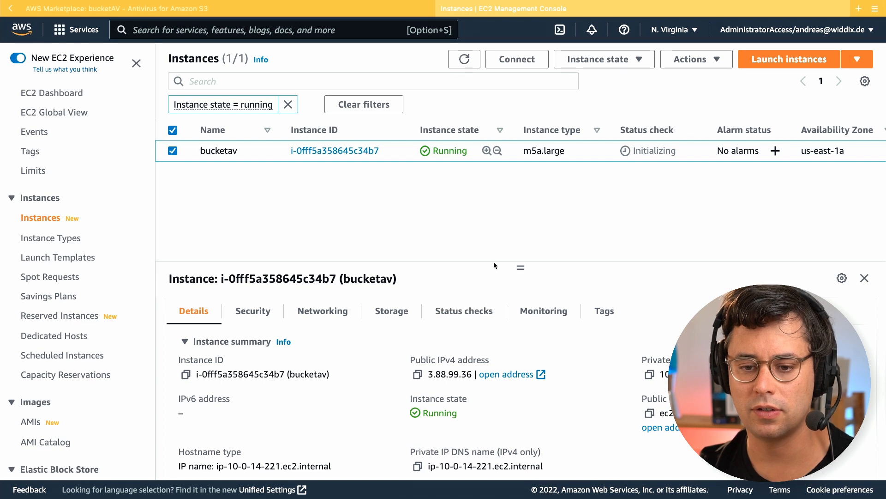
{"action": "scroll", "scroll_direction": "down", "scroll_amount": 3}
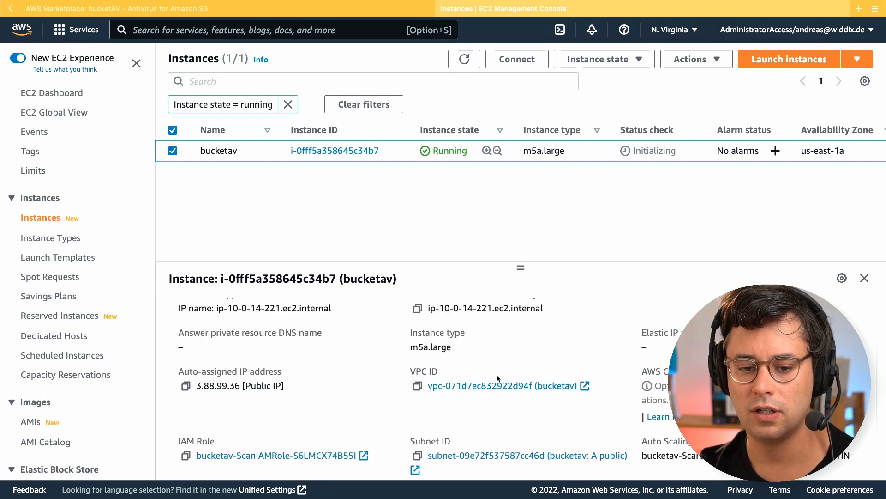